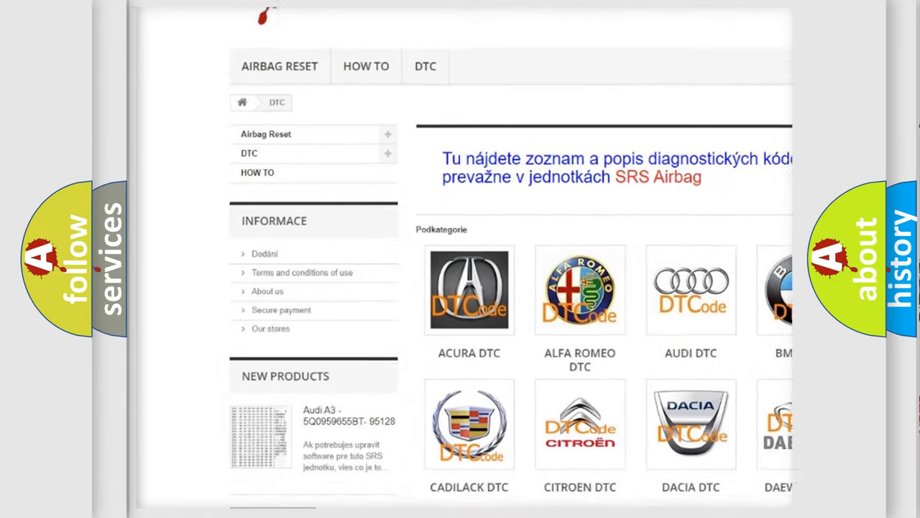
# Step: Scroll down and back up past the DTC brand logos, including GMC DTC, toward the code list
pyautogui.scroll(-3)
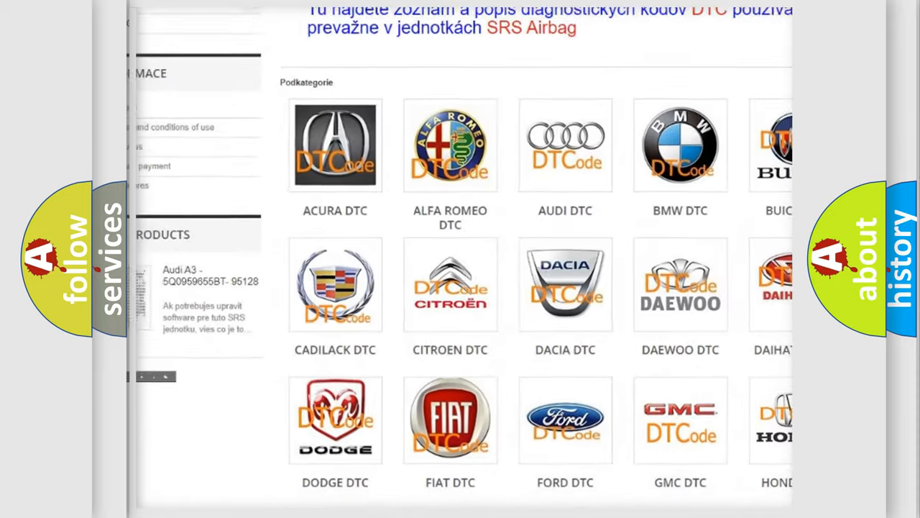
pyautogui.scroll(3)
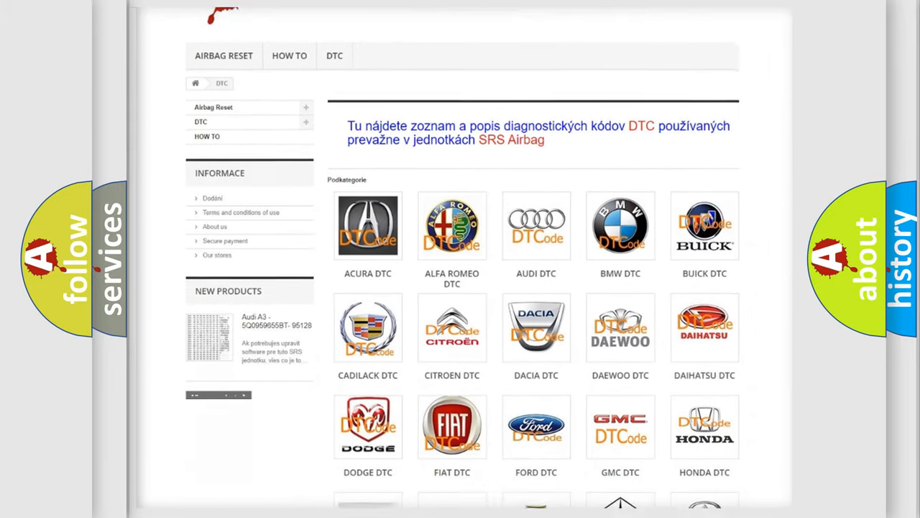
pyautogui.scroll(-3)
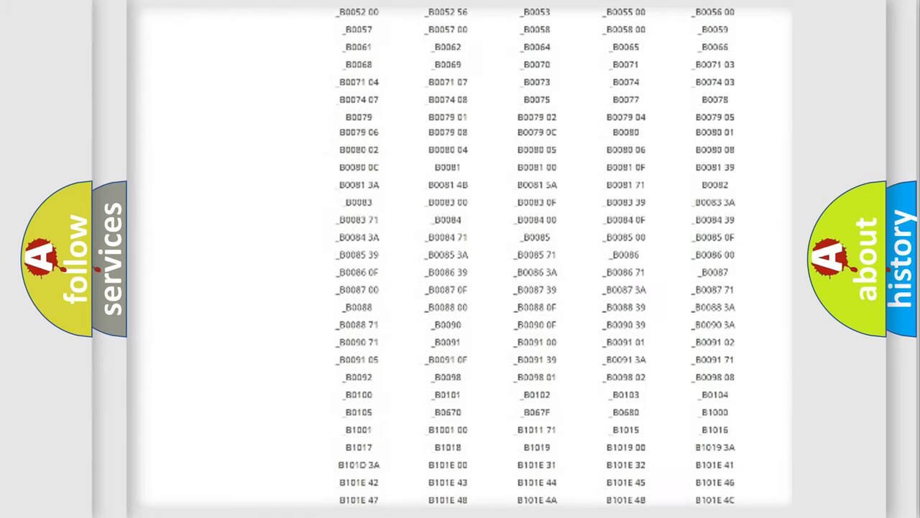
pyautogui.scroll(3)
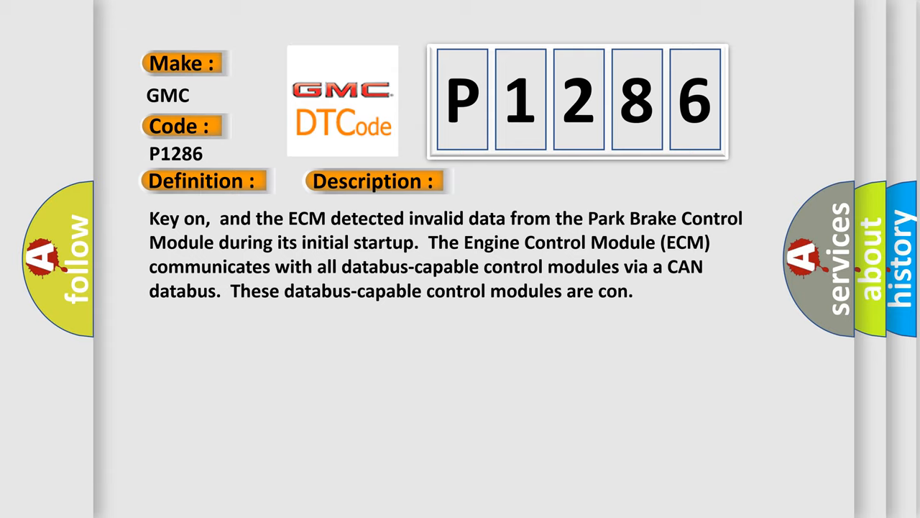
# Step: Advance the slide to the Cause section listing failed ECM, CAN-bus terminal resistance and data bus
pyautogui.click(528, 181)
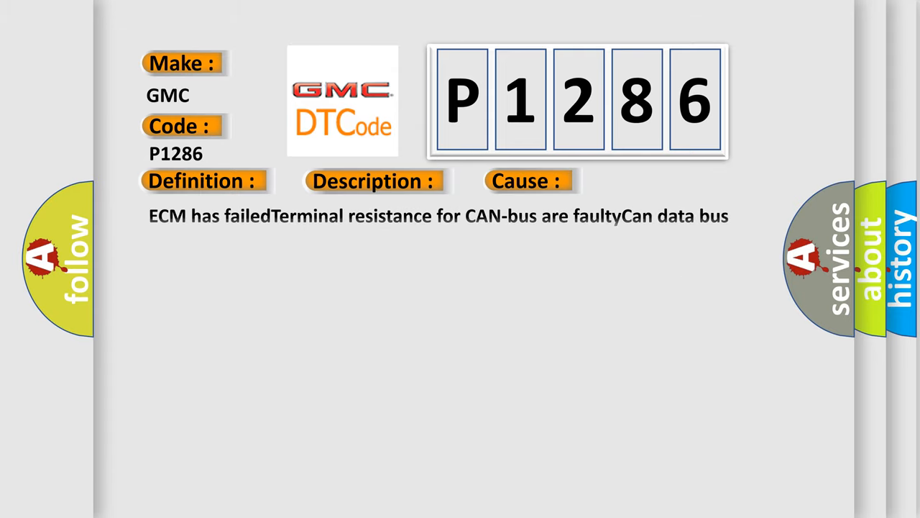